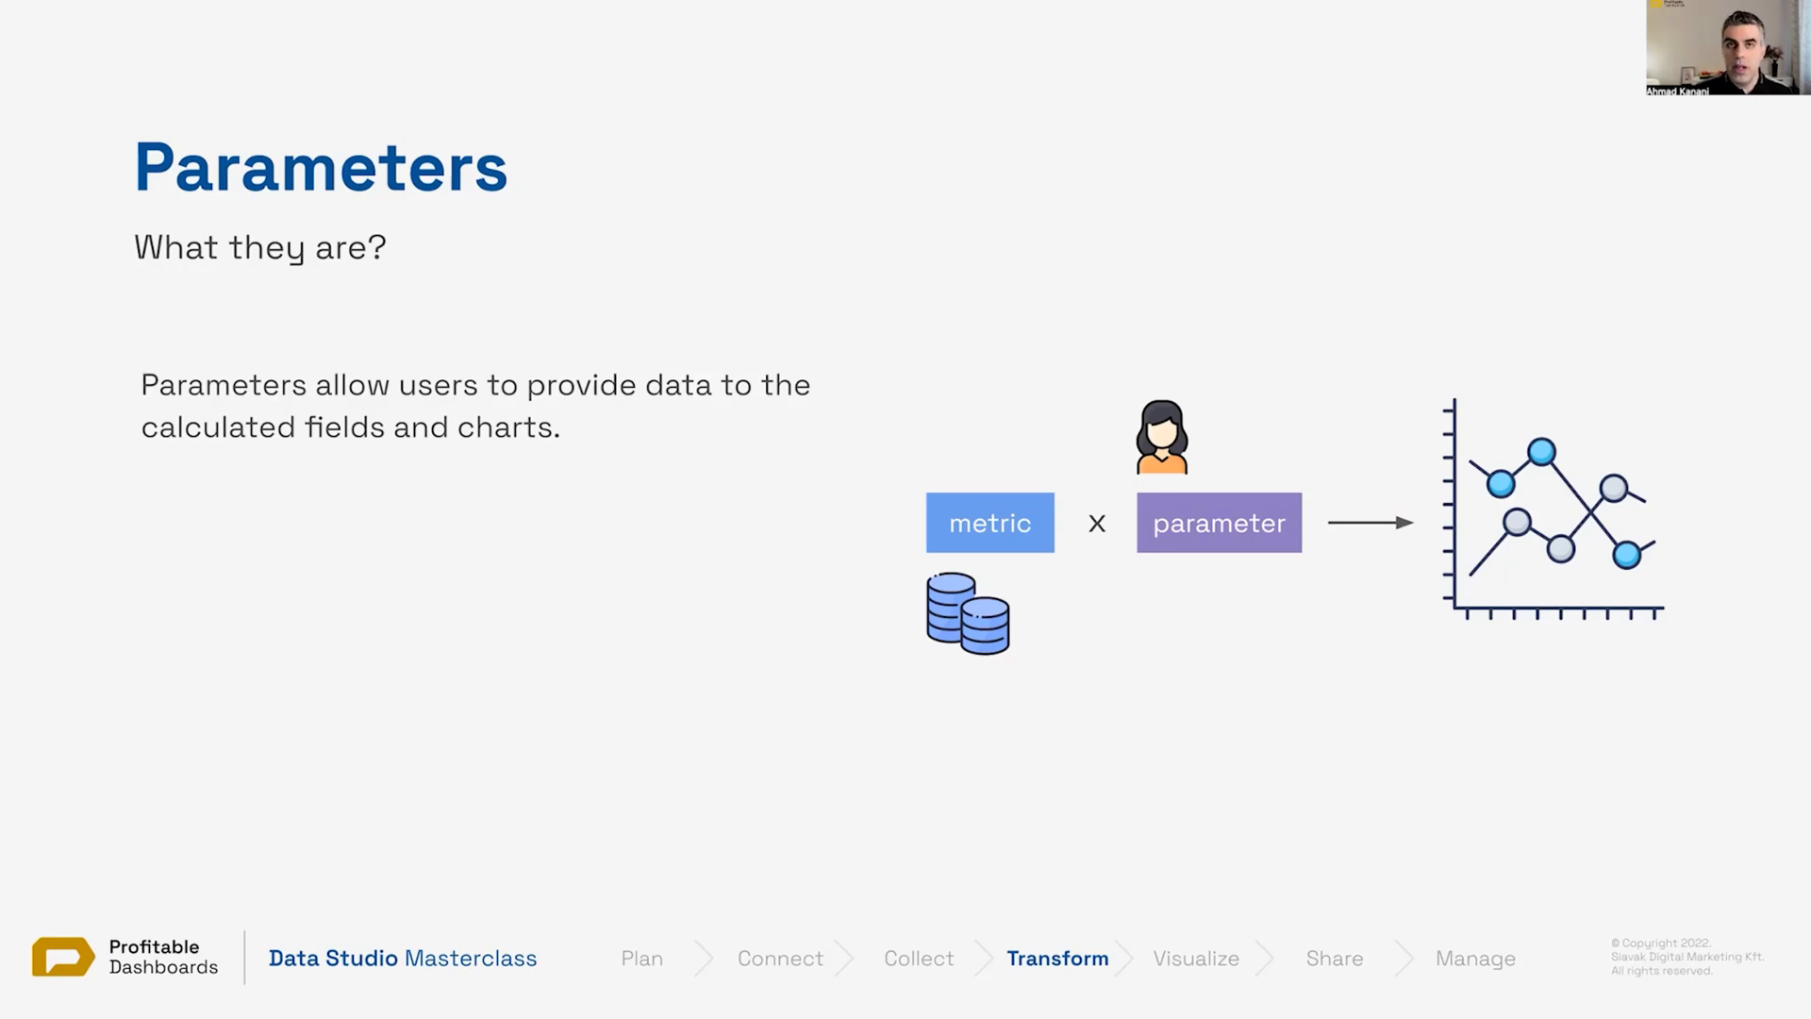
{"action": "mouse_move", "coordinate": [842, 11]}
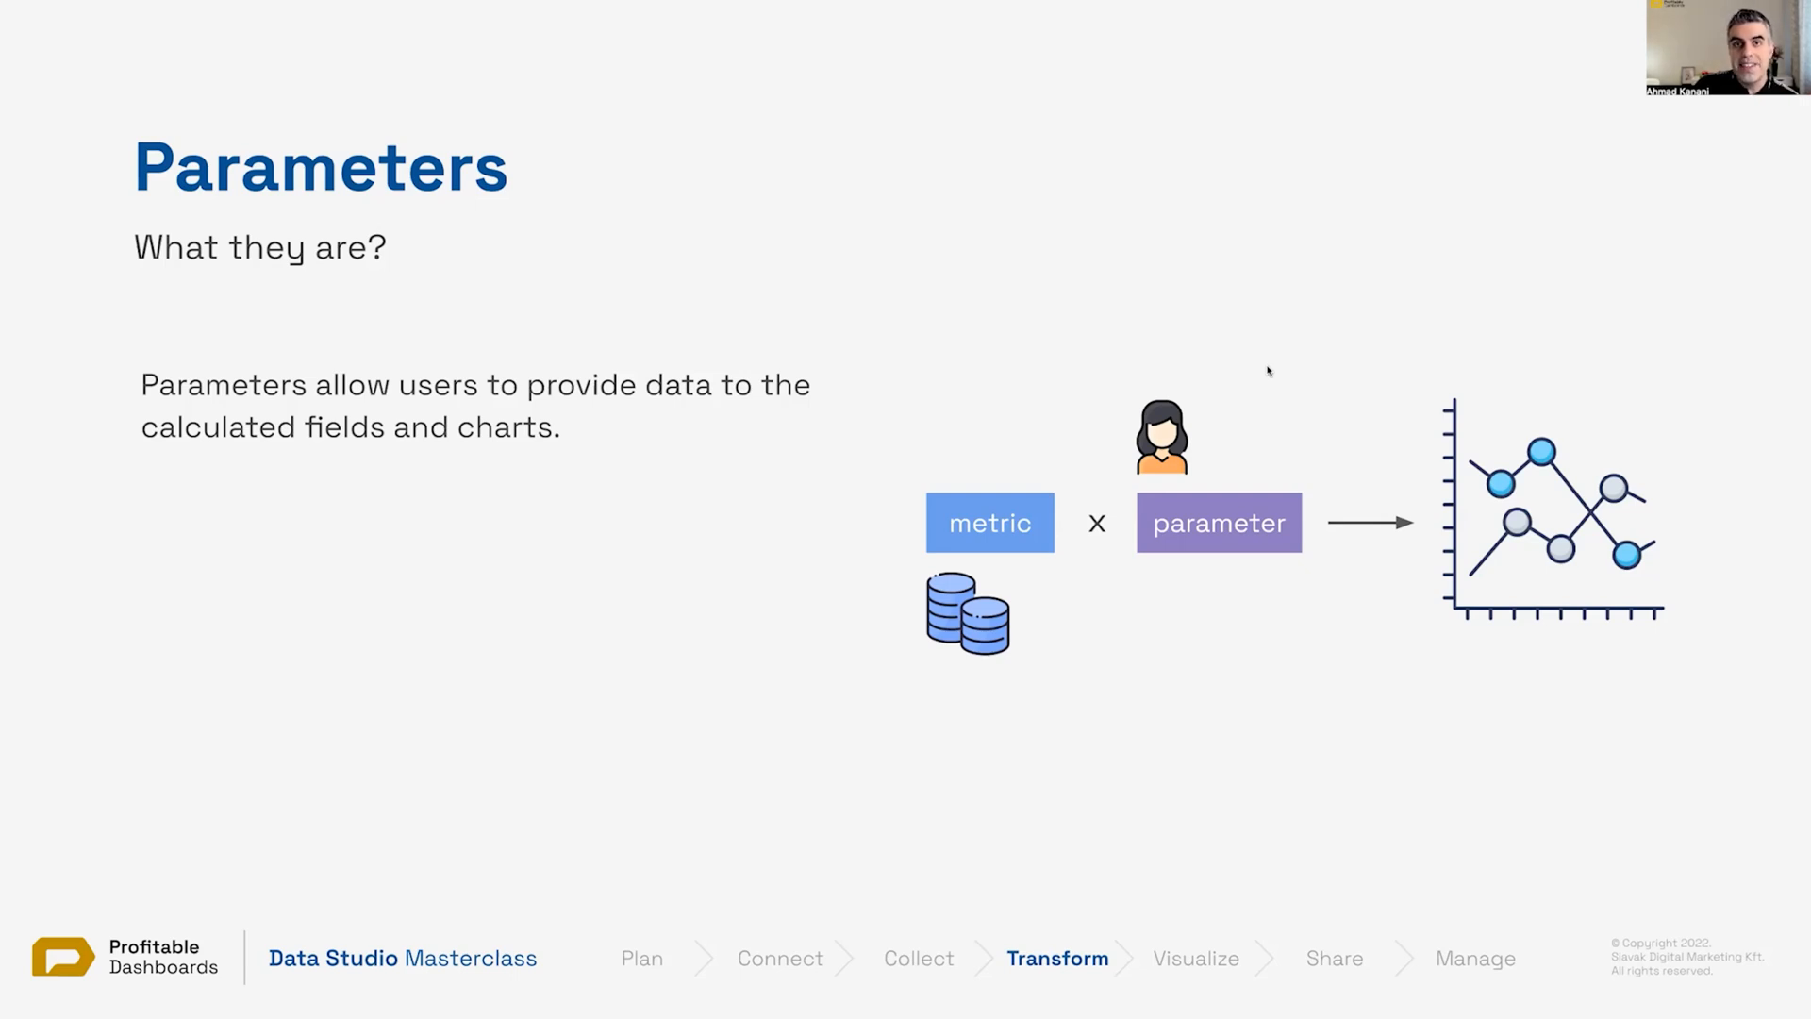
{"action": "mouse_move", "coordinate": [1251, 492]}
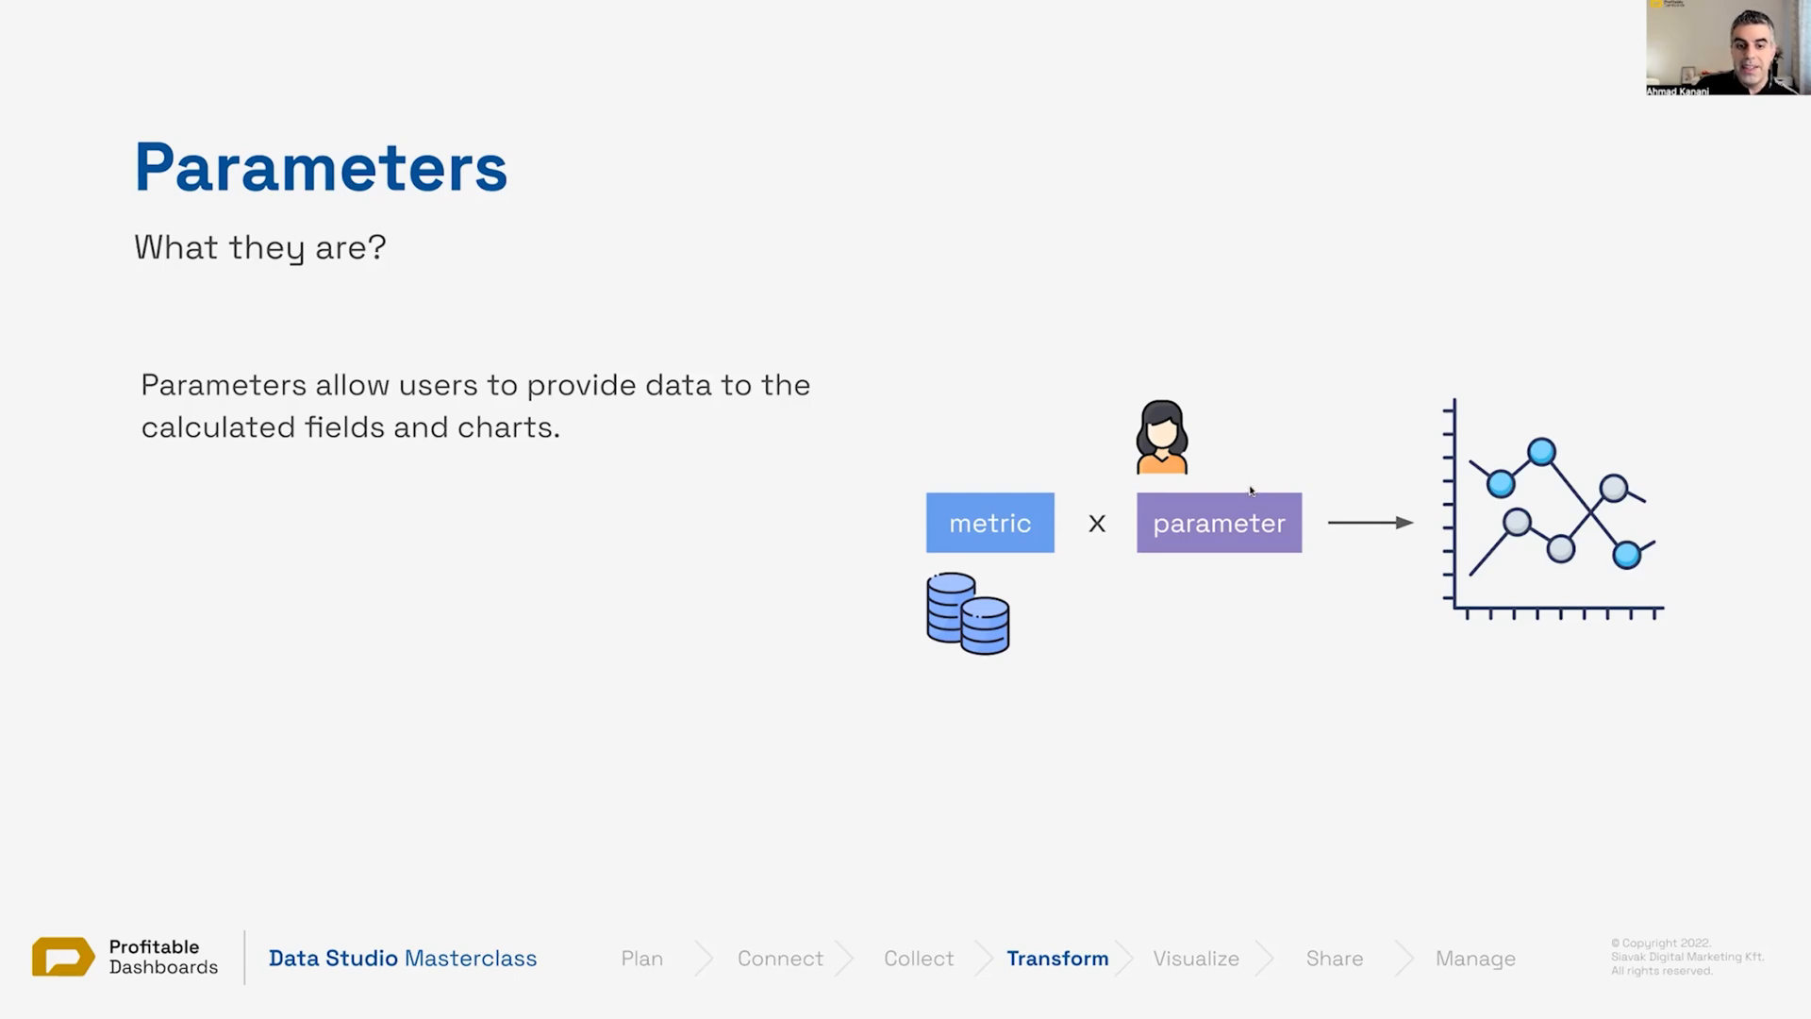
{"action": "mouse_move", "coordinate": [436, 474]}
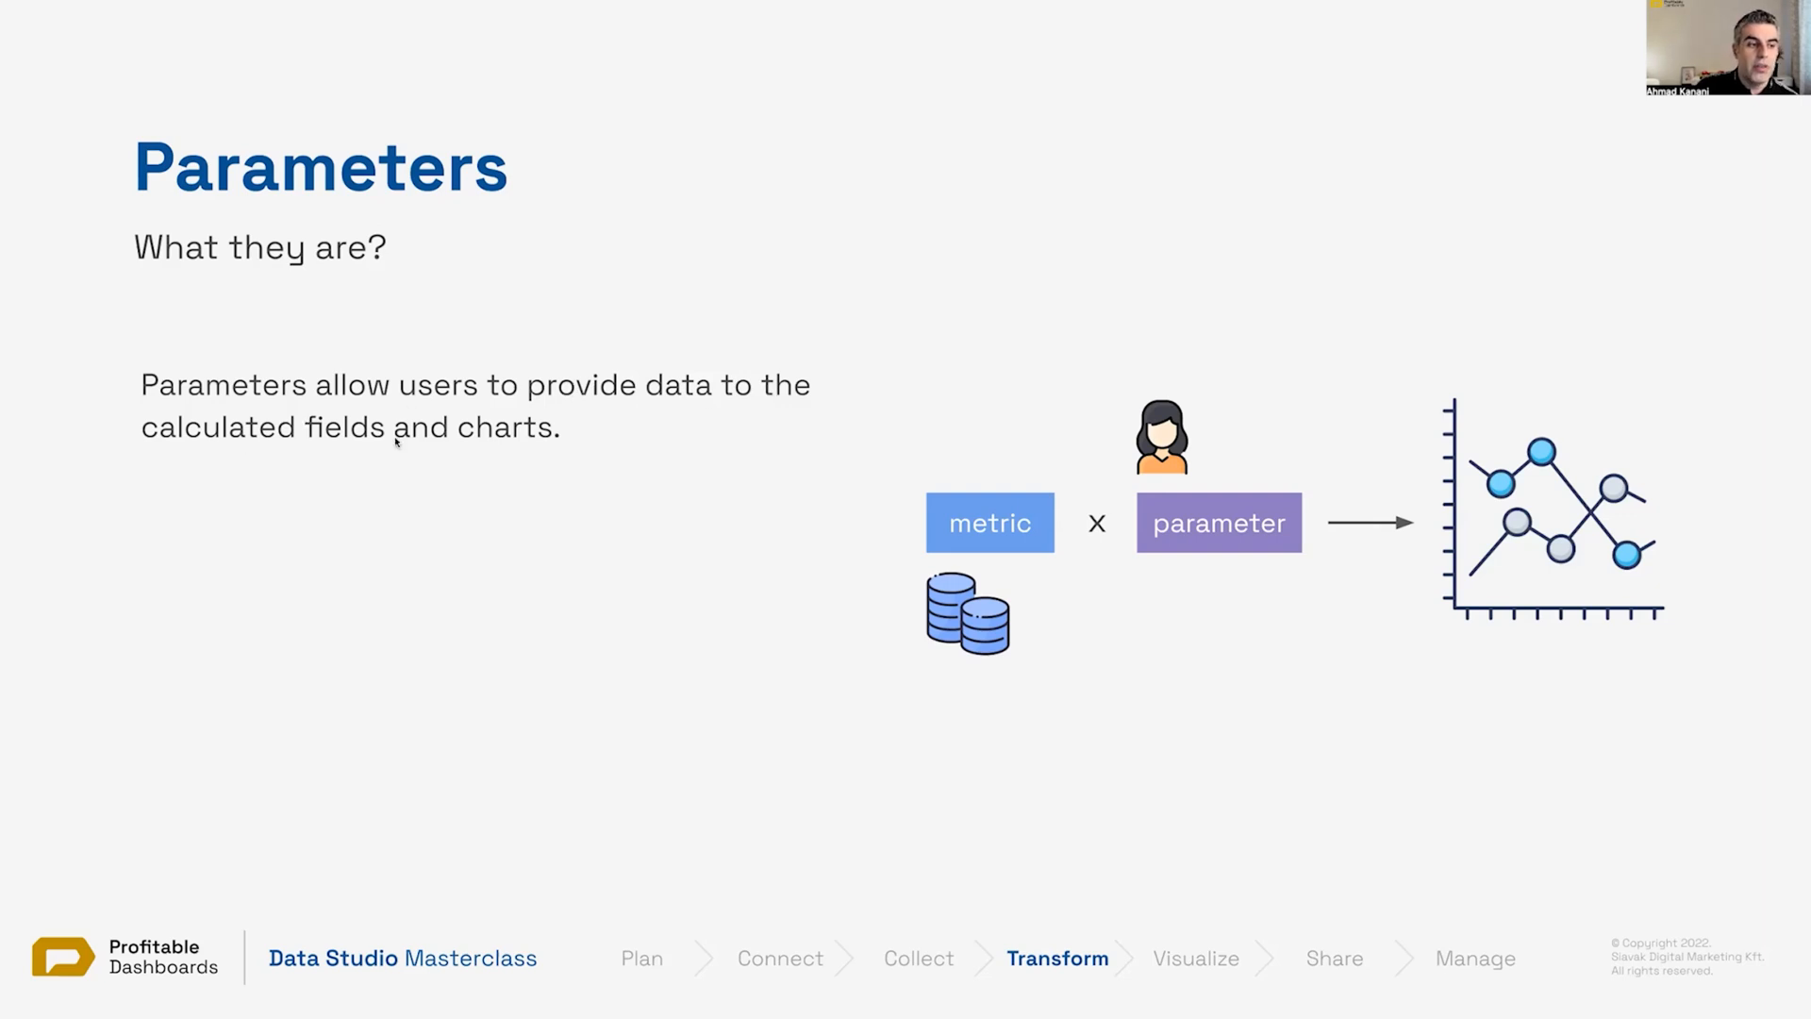
{"action": "mouse_move", "coordinate": [1037, 611]}
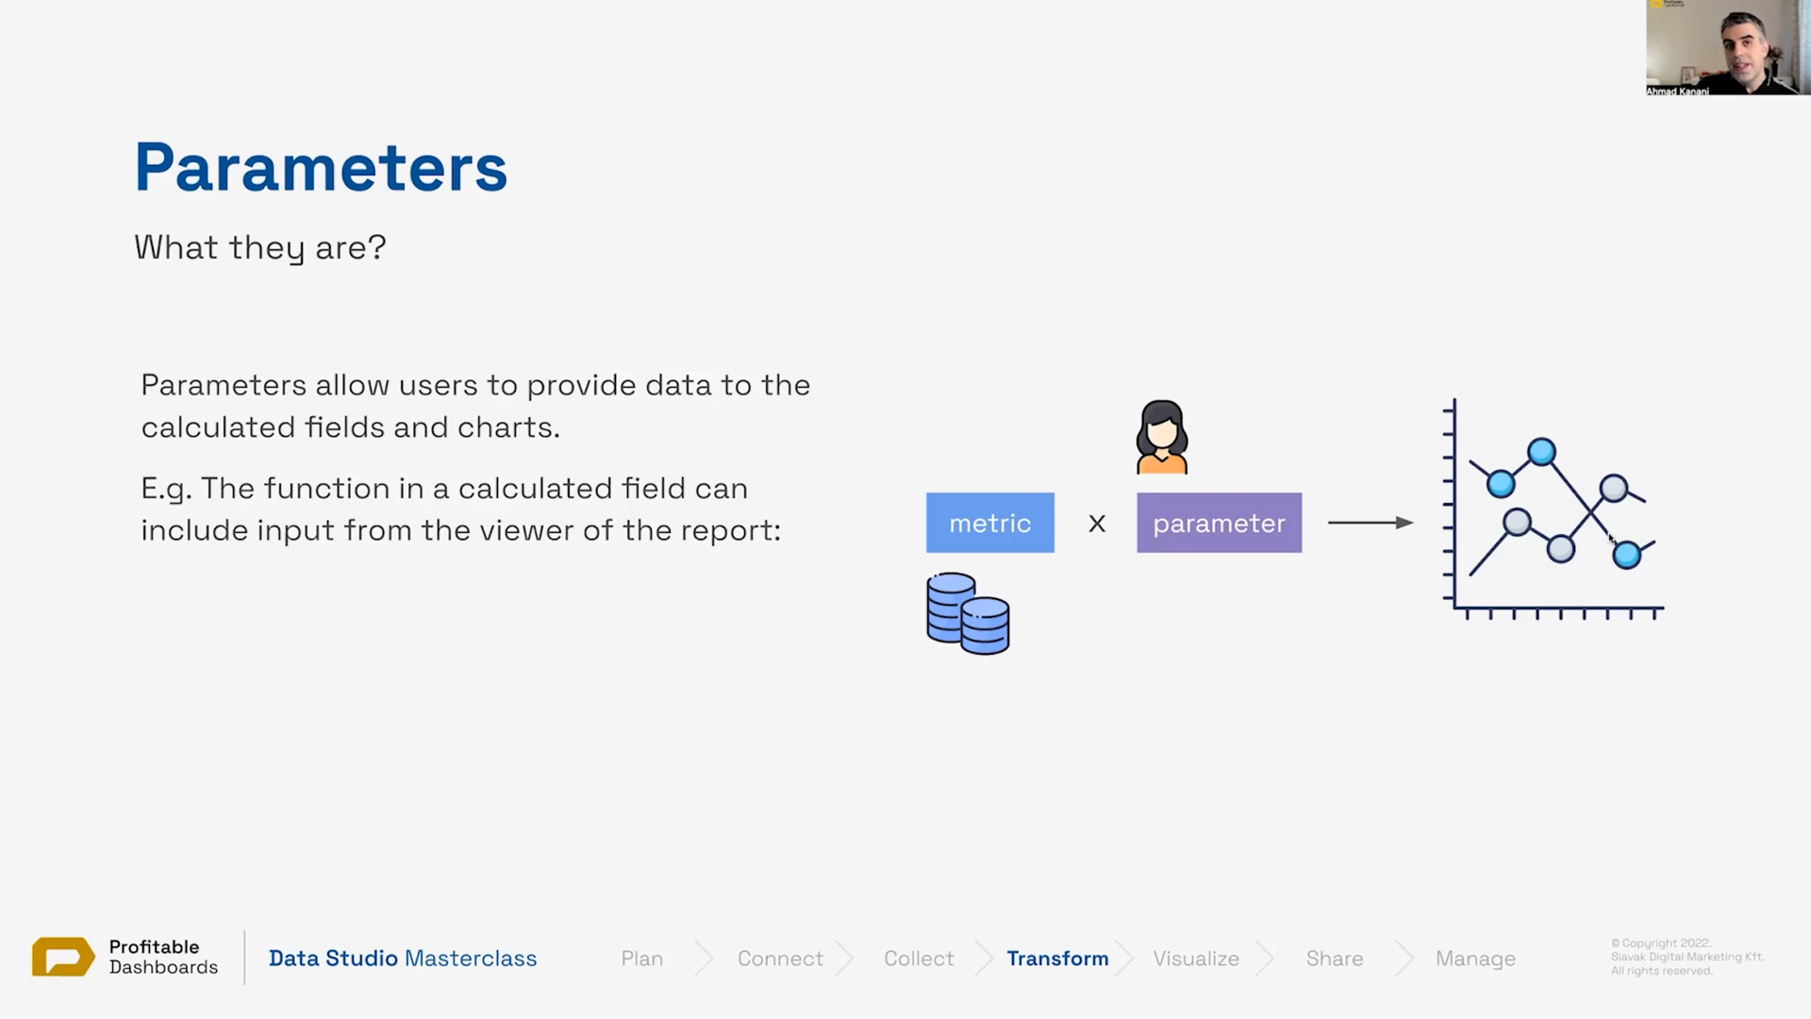
{"action": "mouse_move", "coordinate": [1424, 647]}
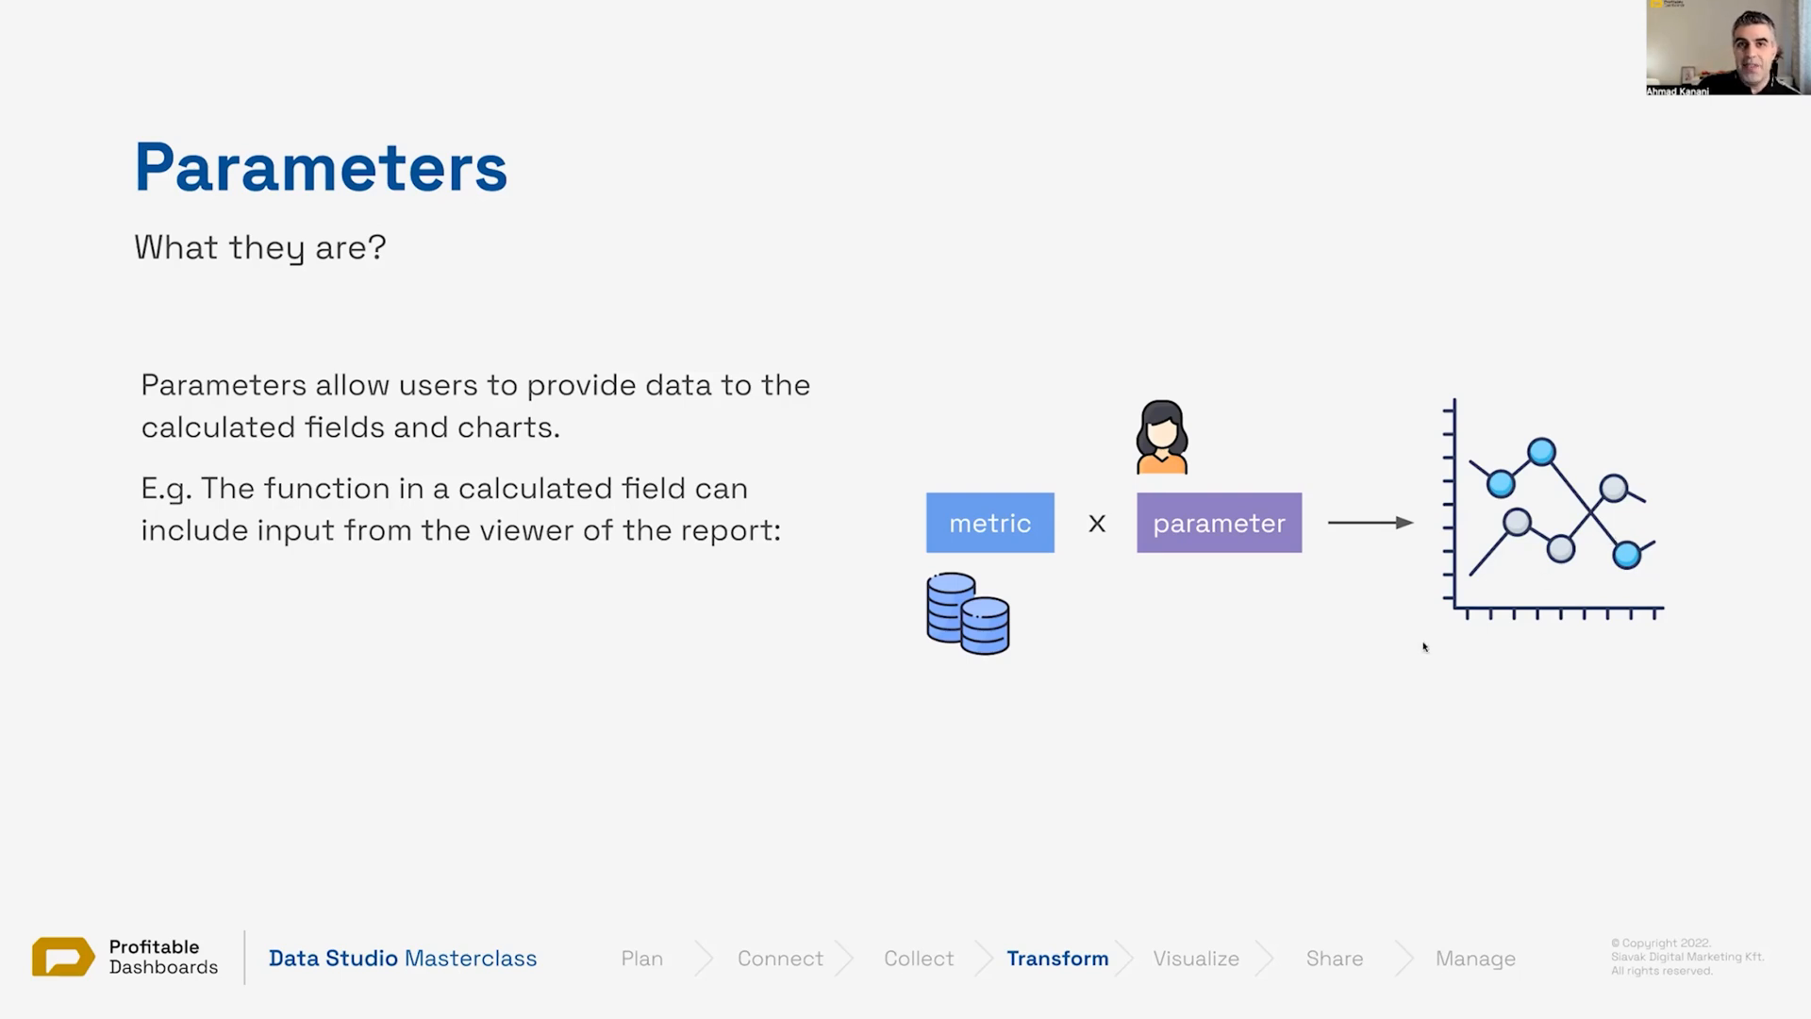
{"action": "mouse_move", "coordinate": [1601, 600]}
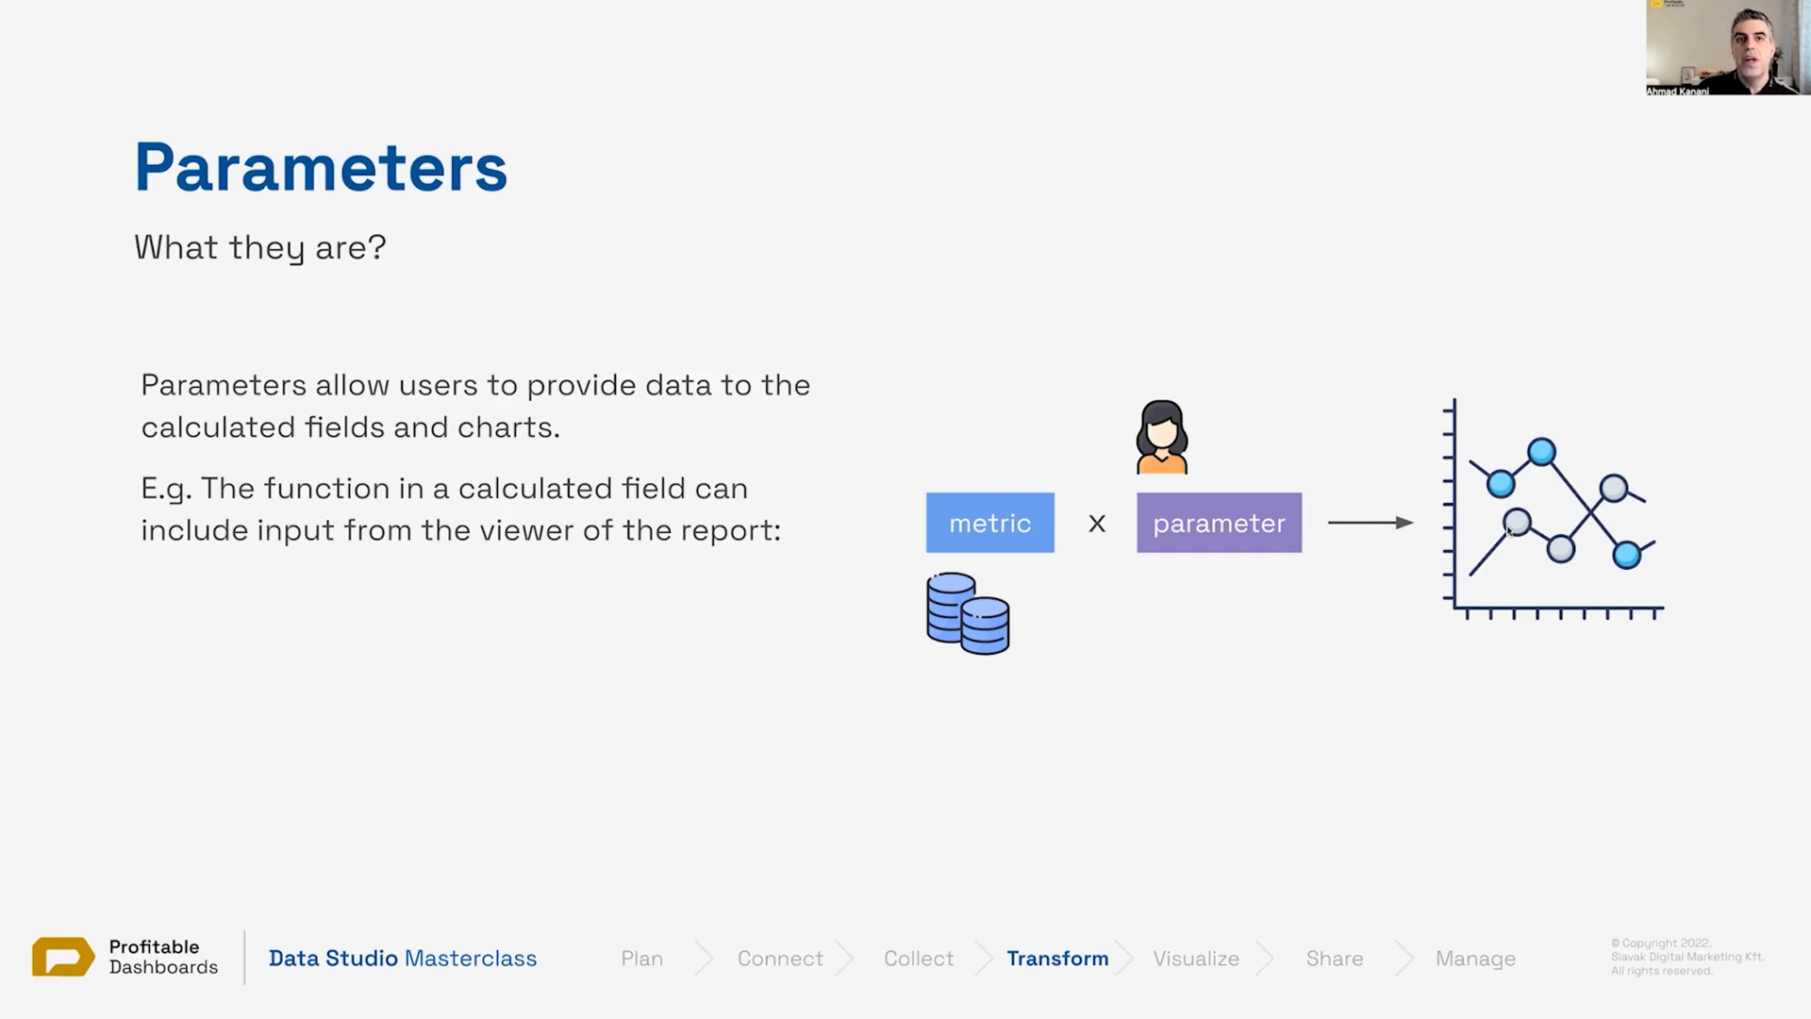
{"action": "mouse_move", "coordinate": [1491, 549]}
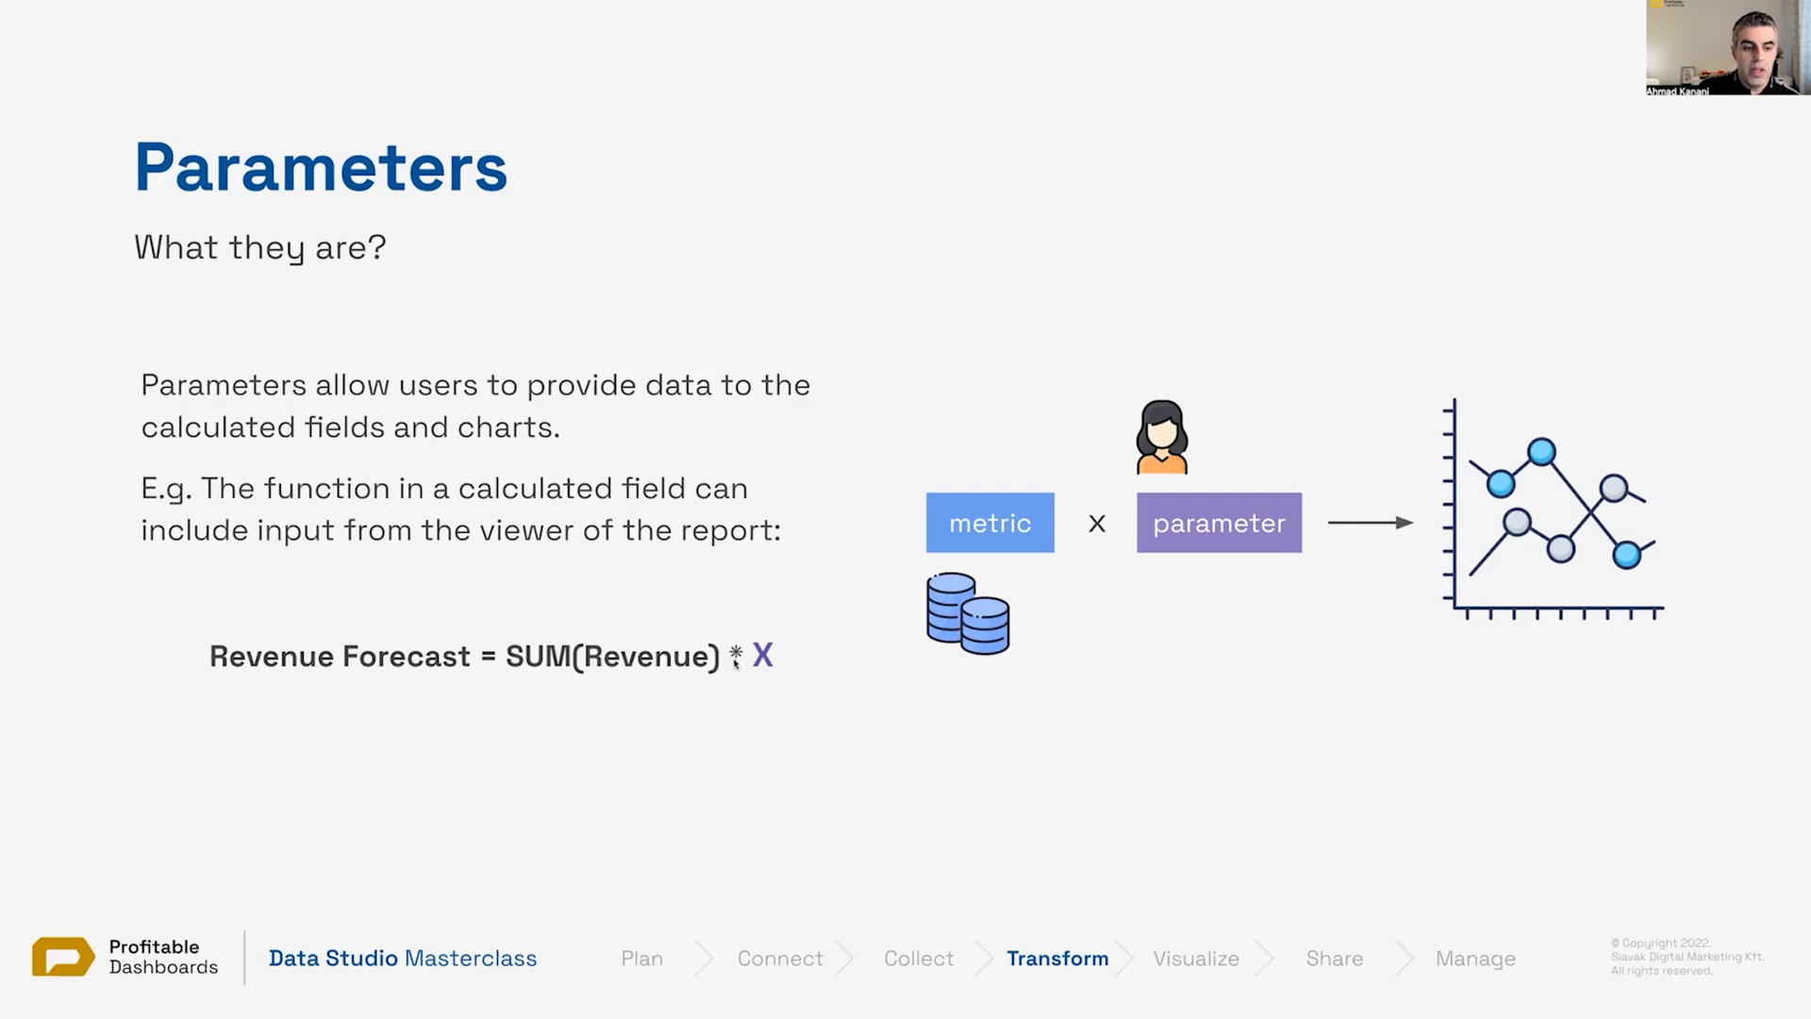
{"action": "mouse_move", "coordinate": [747, 687]}
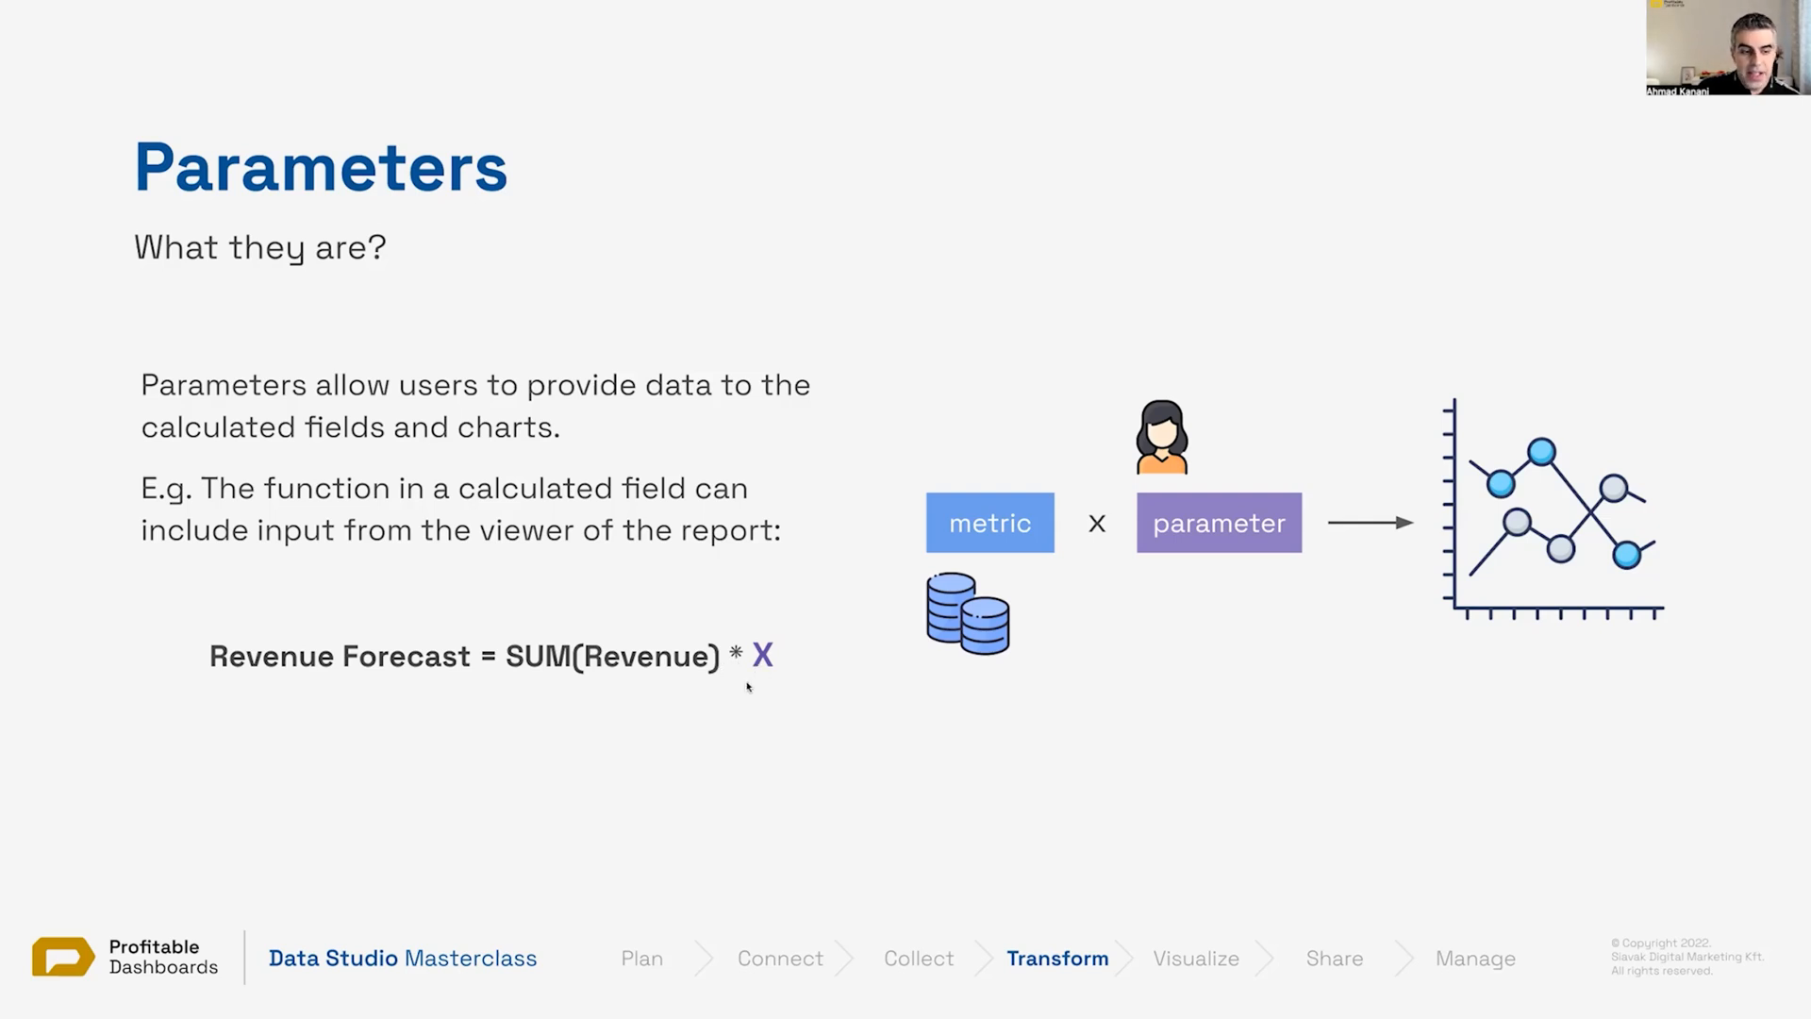